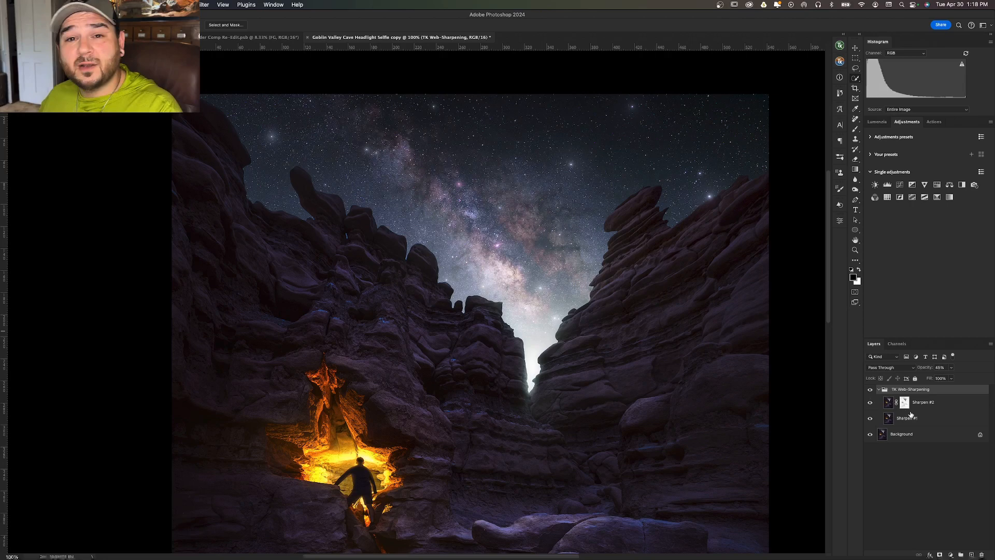
pyautogui.moveTo(911, 415)
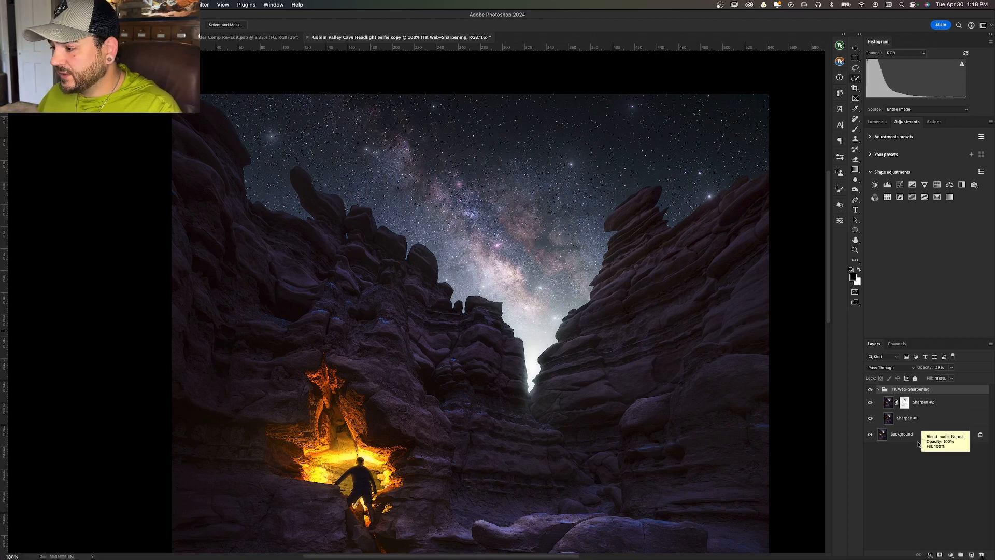
# Select the starry sky region above the canyon rock horizon
pyautogui.click(901, 433)
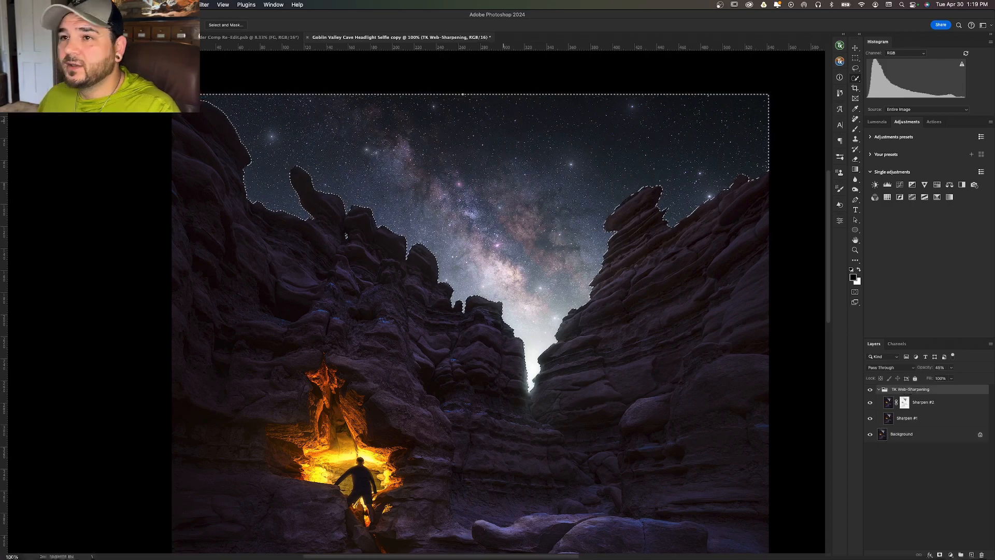
# Contract the sky selection by a few pixels and add it as a layer mask on the TK Web-Sharpening group
pyautogui.click(196, 4)
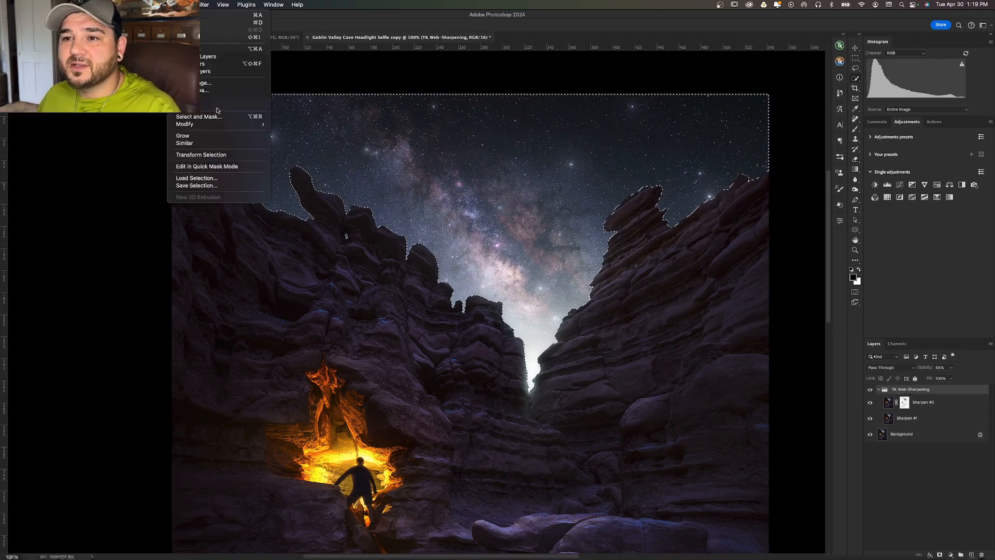
pyautogui.click(184, 124)
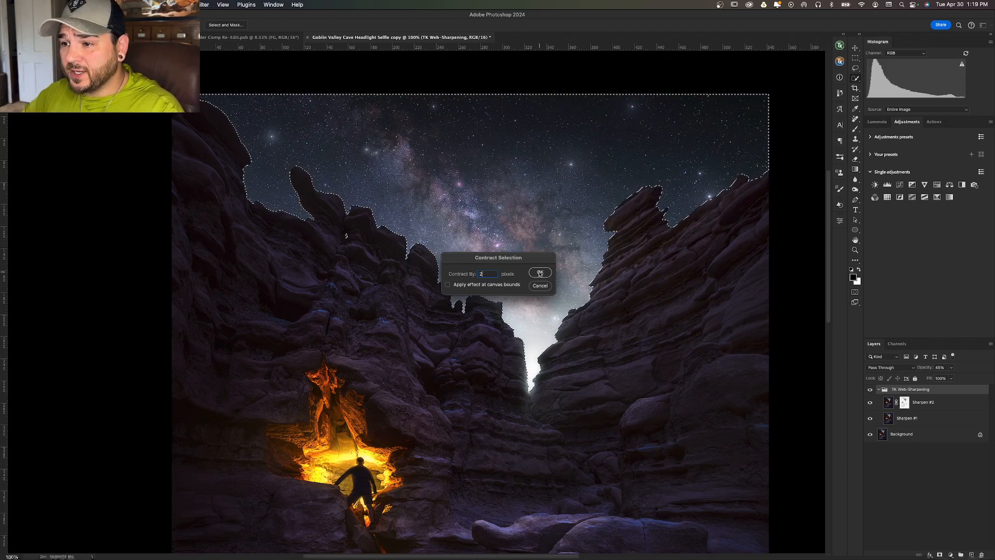
pyautogui.click(540, 272)
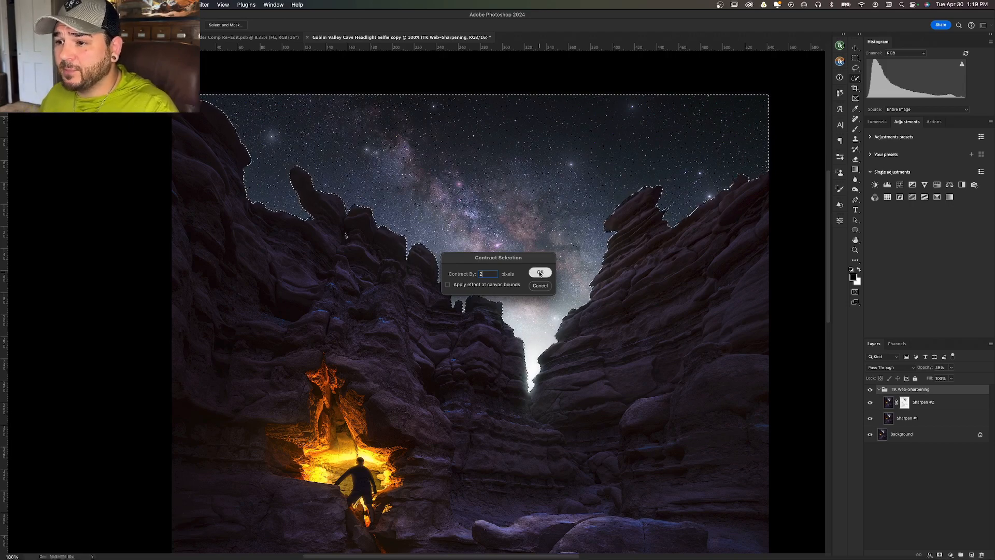
pyautogui.click(540, 271)
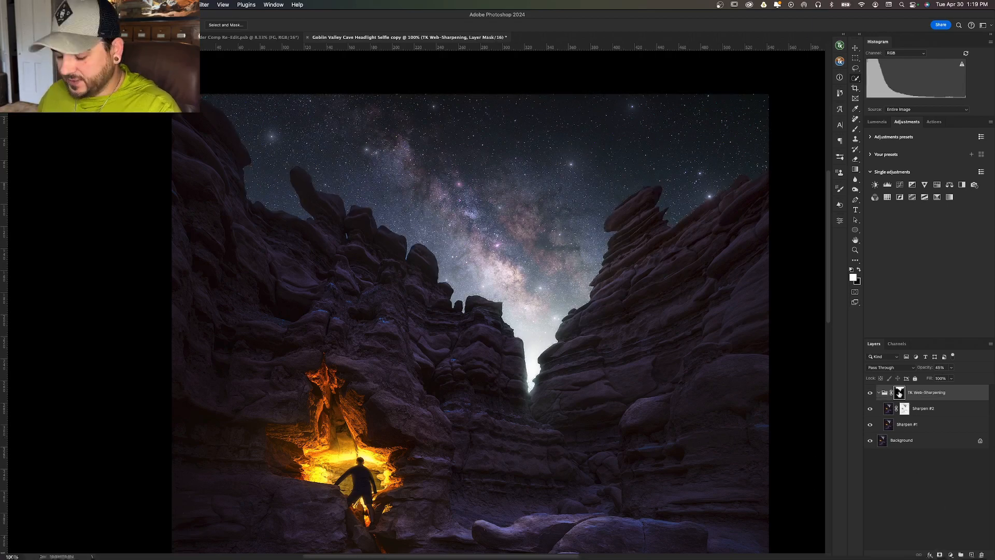
# Show the group's black-and-white sky mask alone, then load it back as a selection
pyautogui.click(899, 392)
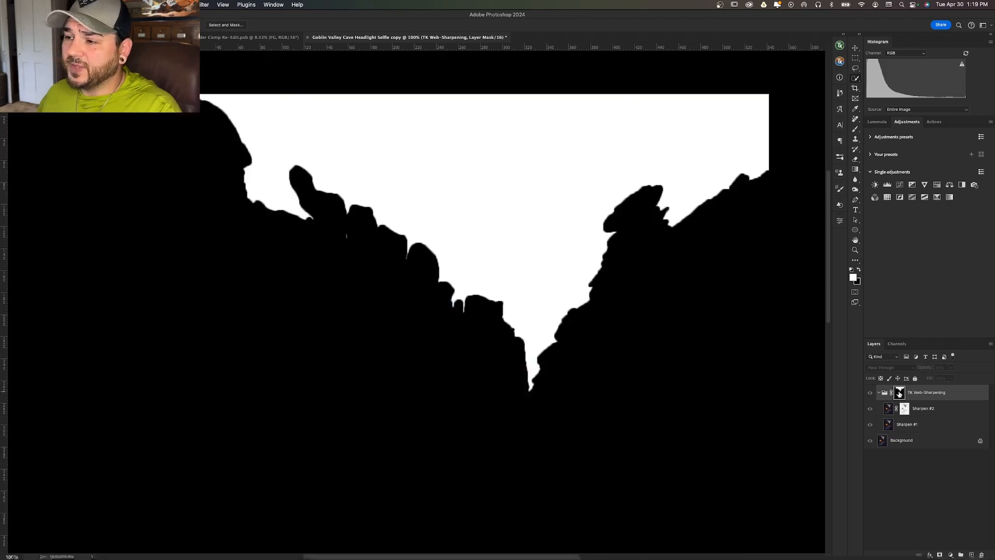
pyautogui.moveTo(899, 392)
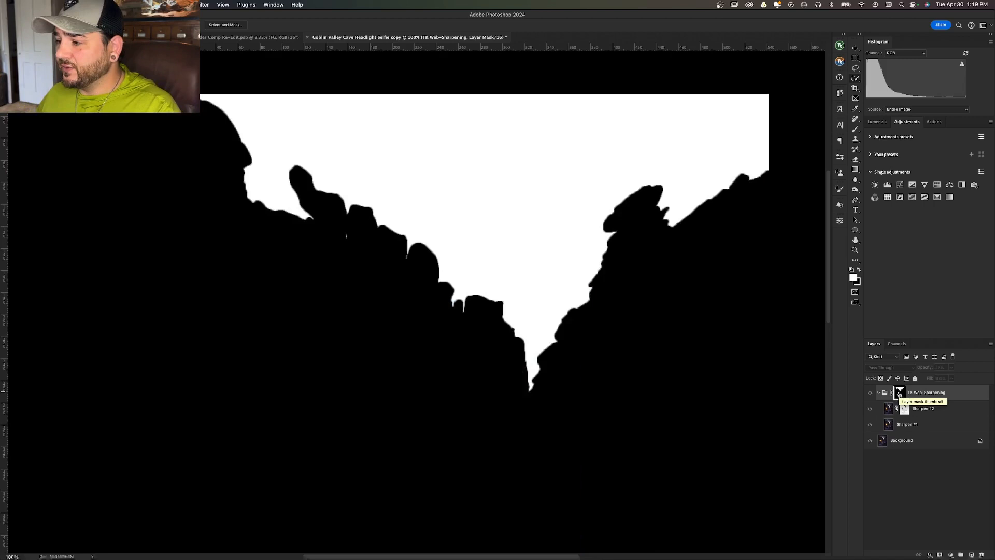
pyautogui.click(899, 392)
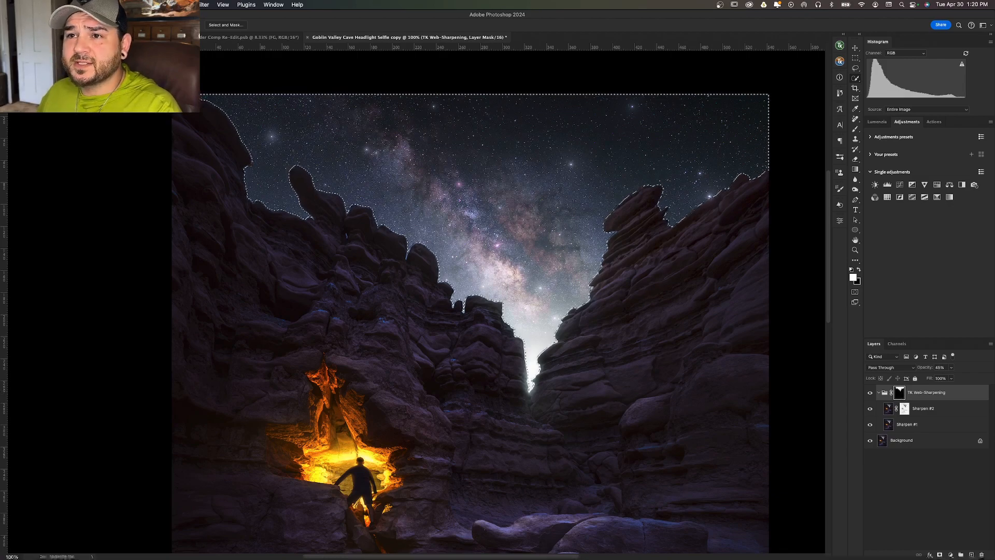
# Contract the reloaded sky selection a few more pixels and display it over the group mask
pyautogui.click(195, 4)
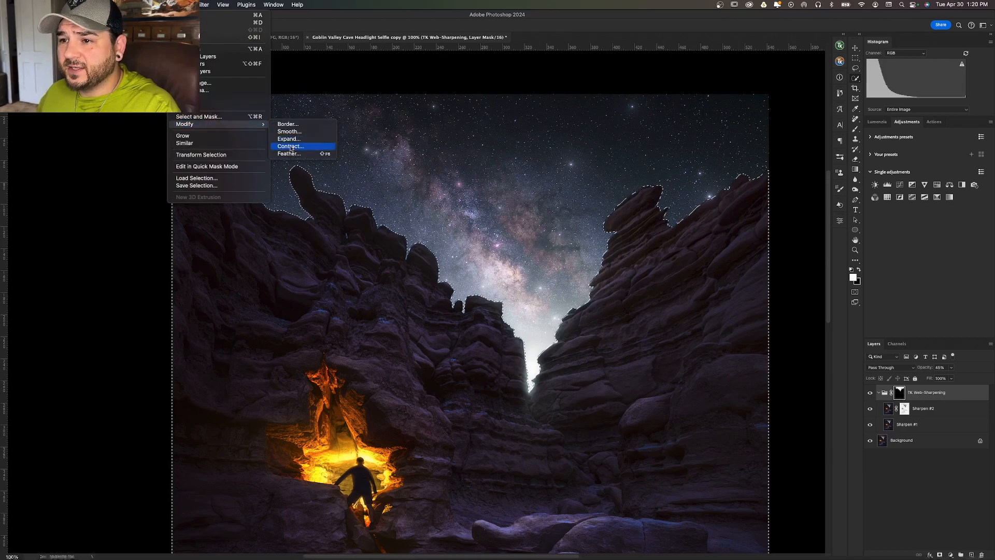
pyautogui.click(290, 145)
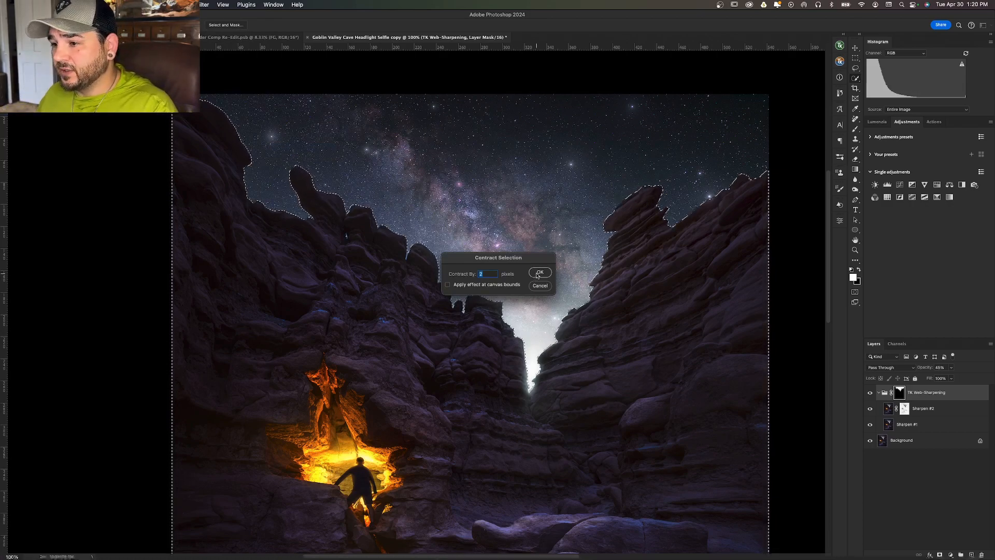
pyautogui.click(540, 272)
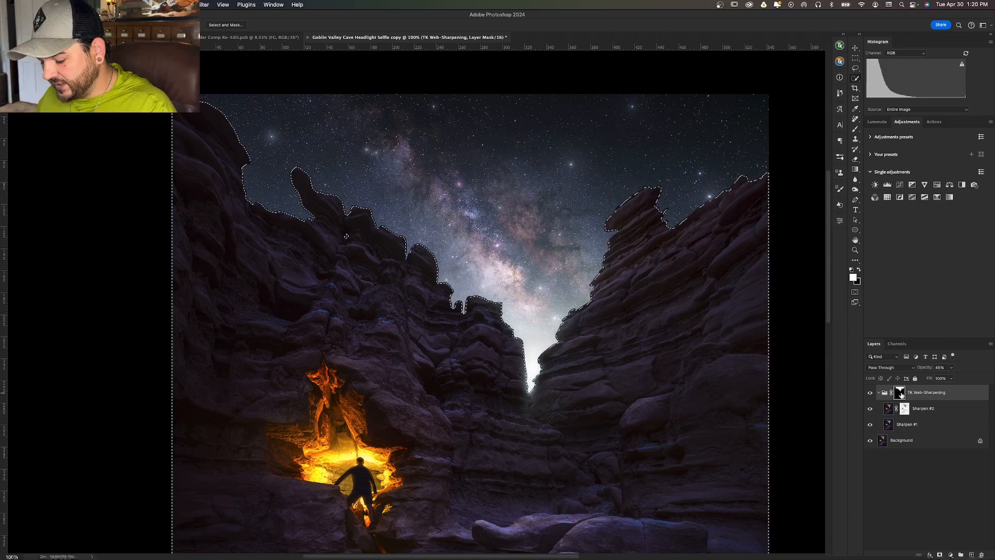
pyautogui.click(899, 392)
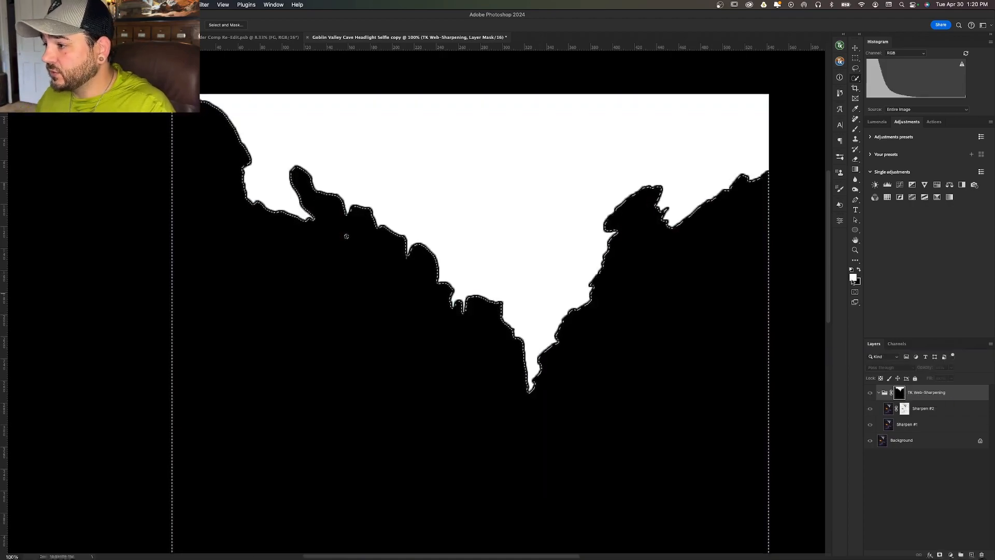
pyautogui.moveTo(852, 277)
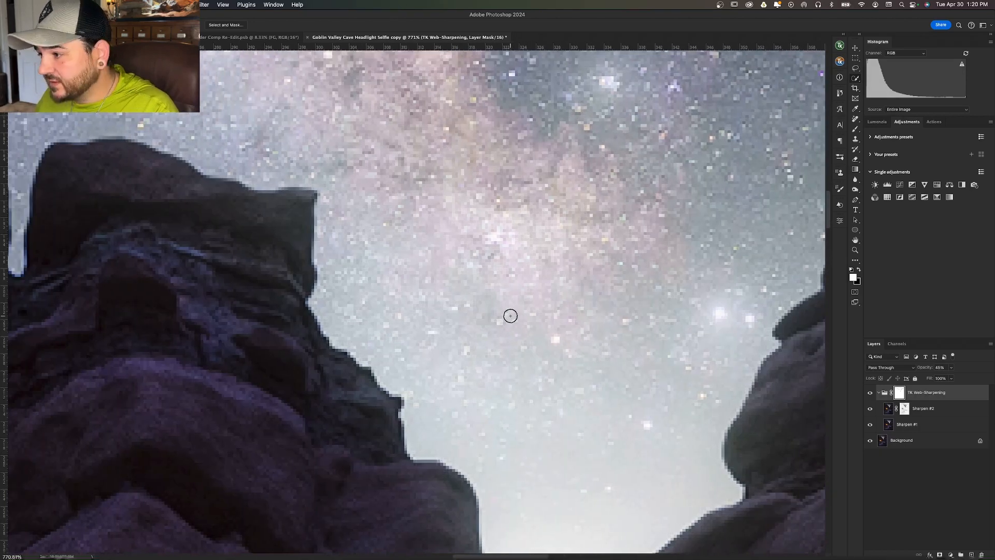
# Return from the mask view to the full-colour photo to check the sky-to-rock edge
pyautogui.click(899, 392)
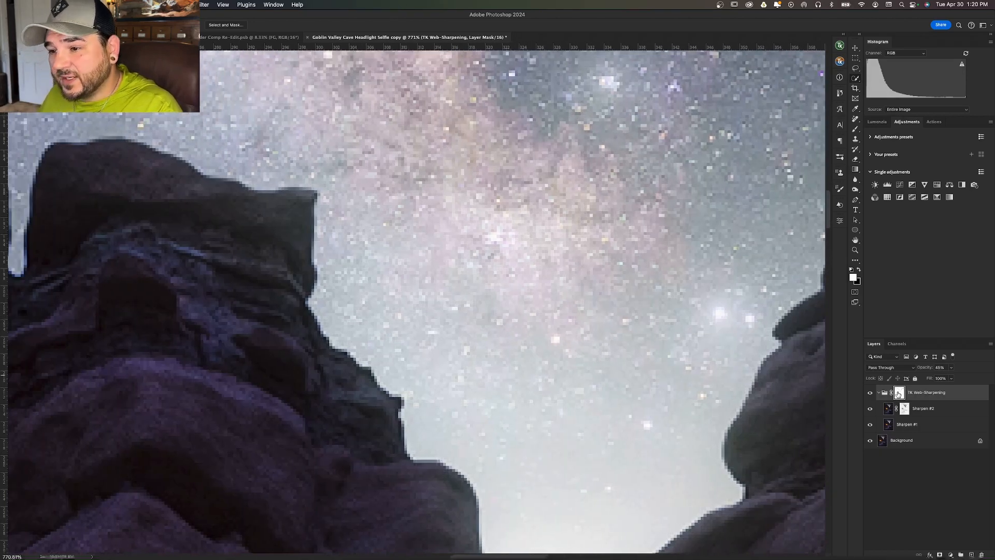